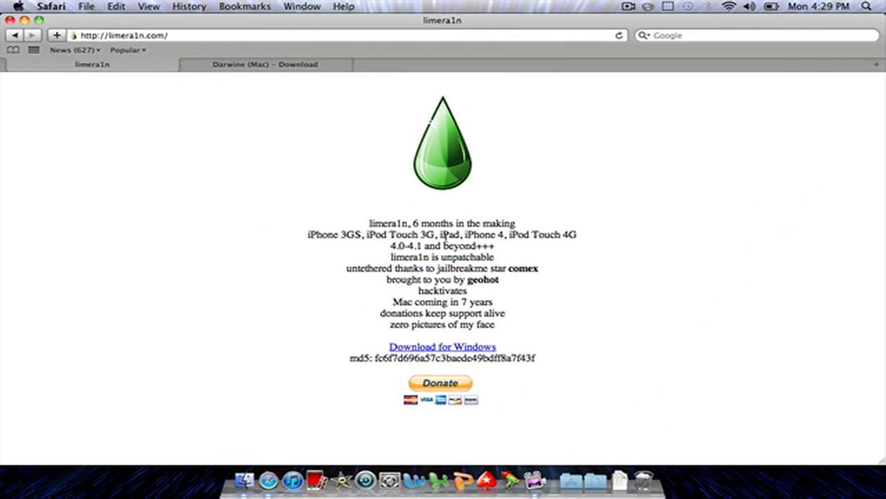
mouse_move(299, 235)
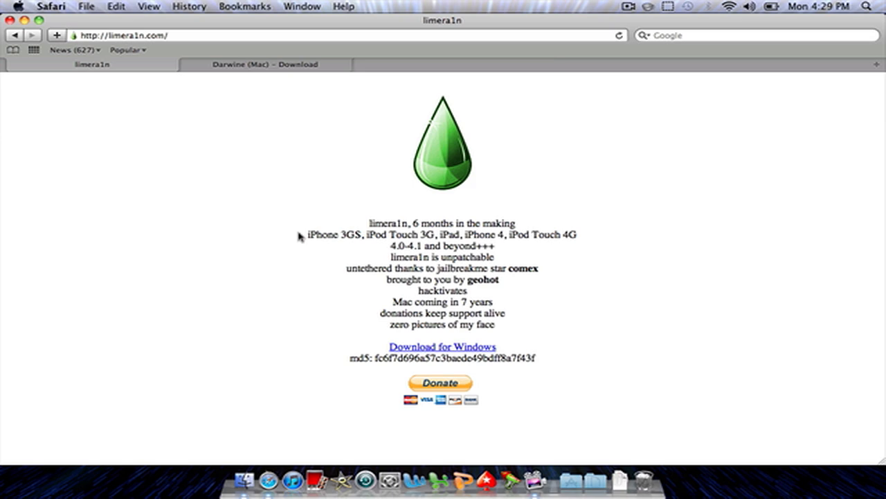
Step: Select the supported-device lines, check the Darwine 1.1.21 download page, then close Safari
double_click(314, 235)
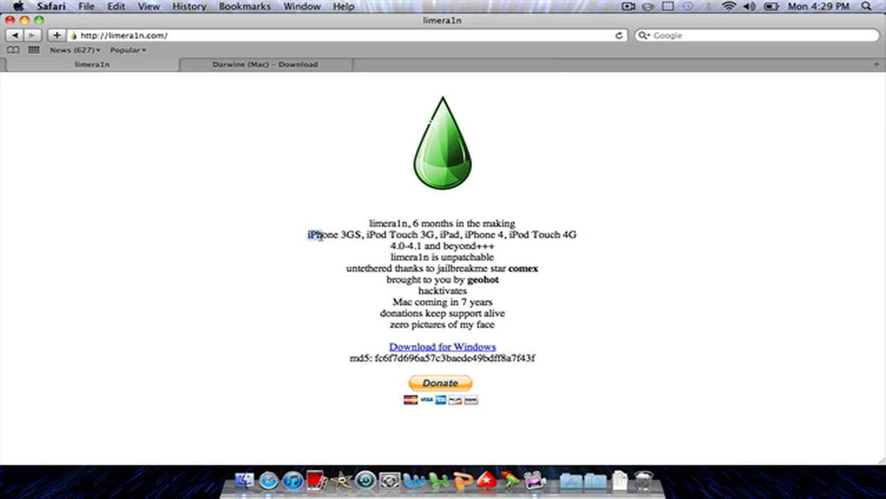
drag(315, 235, 484, 244)
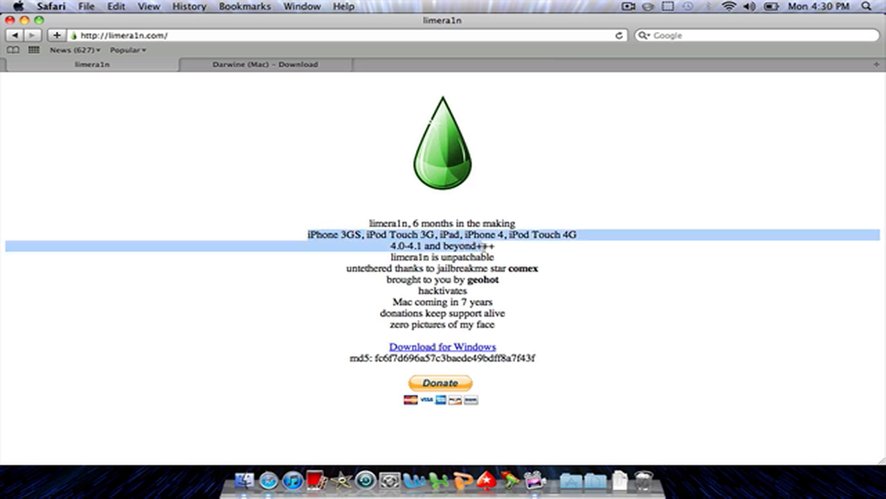
mouse_move(500, 252)
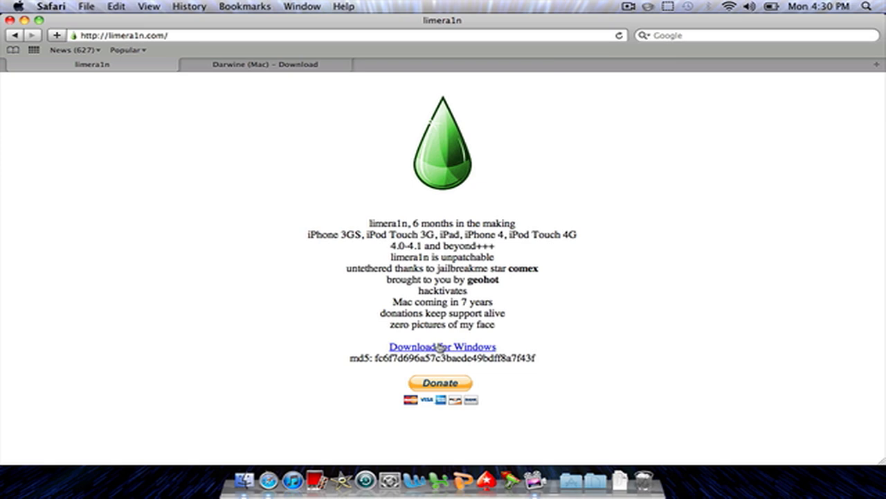
mouse_move(315, 149)
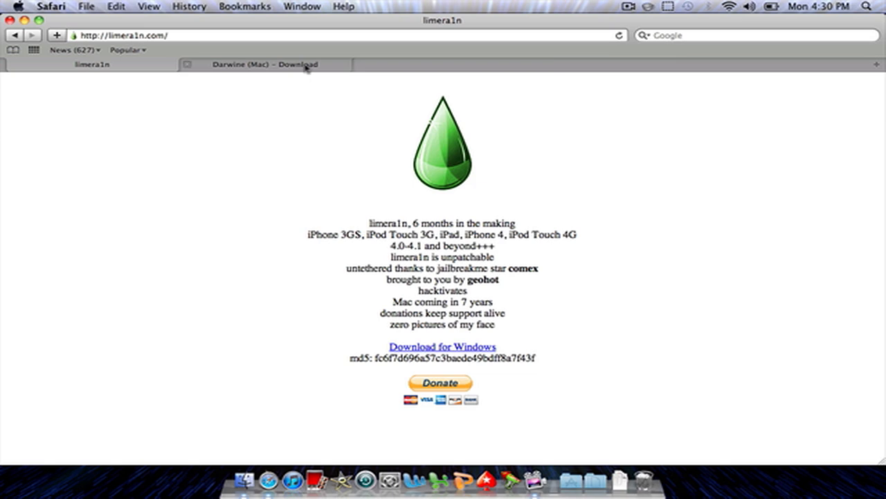
click(259, 64)
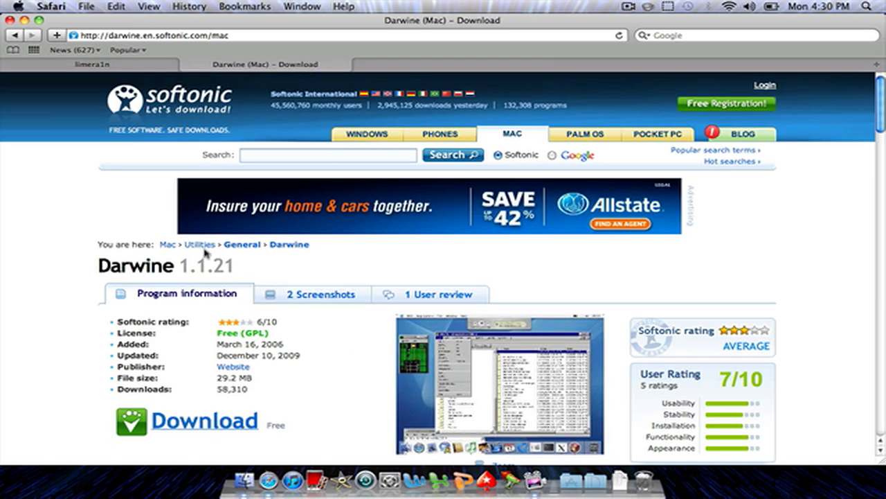
scroll(down, 3)
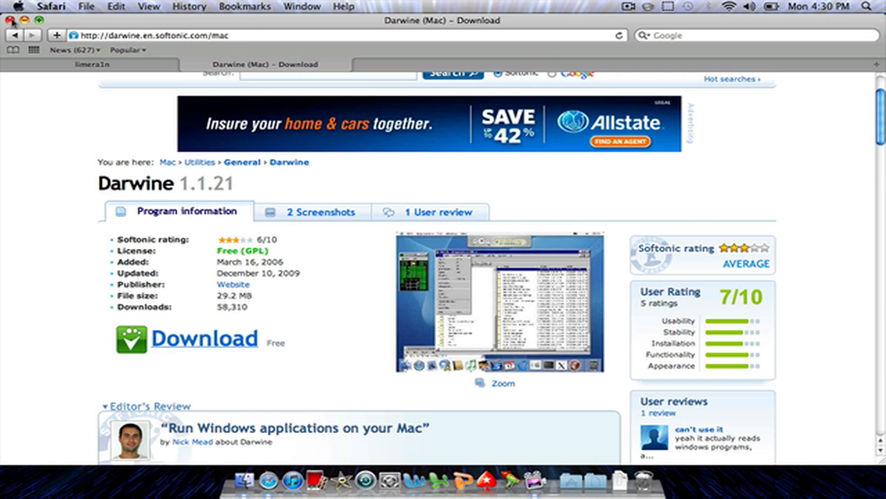
mouse_move(99, 81)
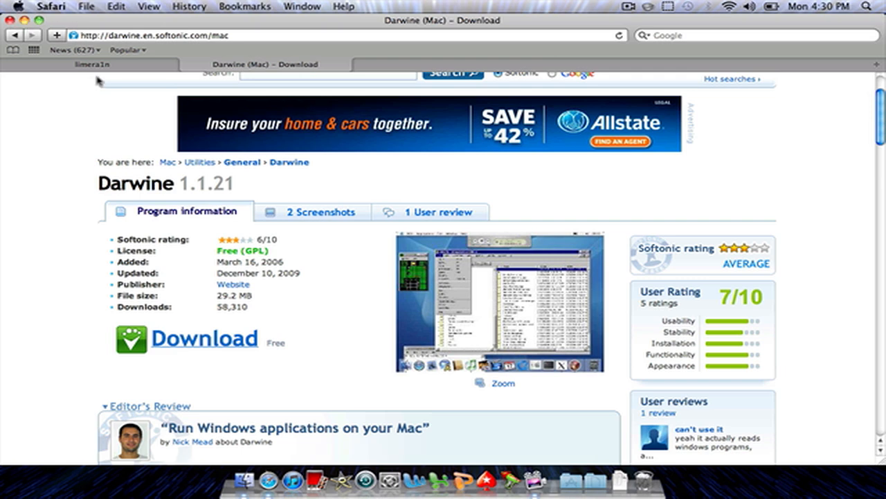
click(91, 63)
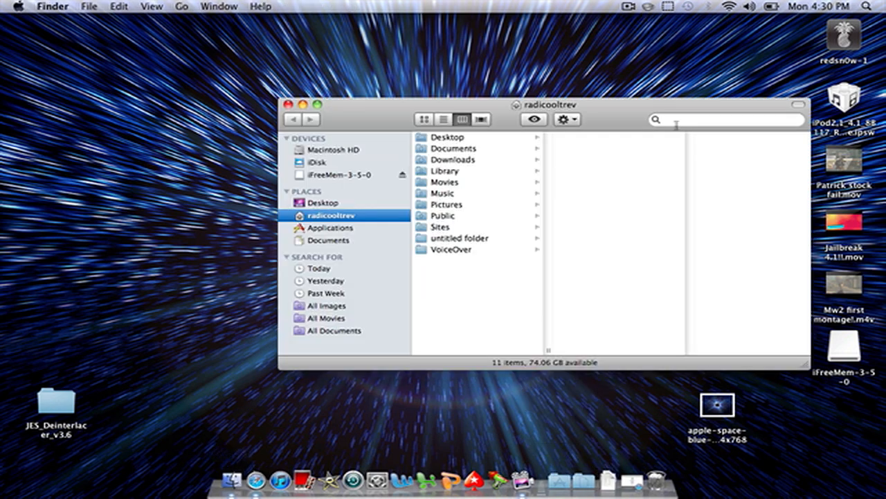
Step: Search Finder for 'lime' and launch limera1n.exe from the results
click(443, 119)
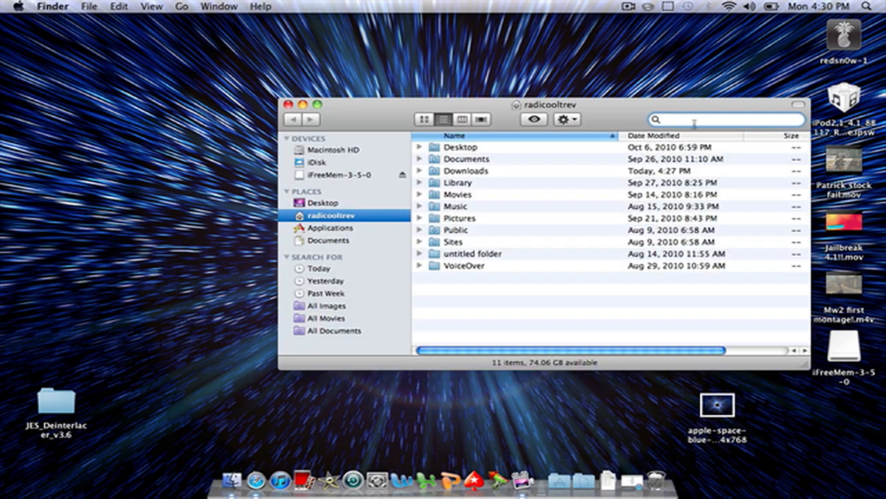
text(lime)
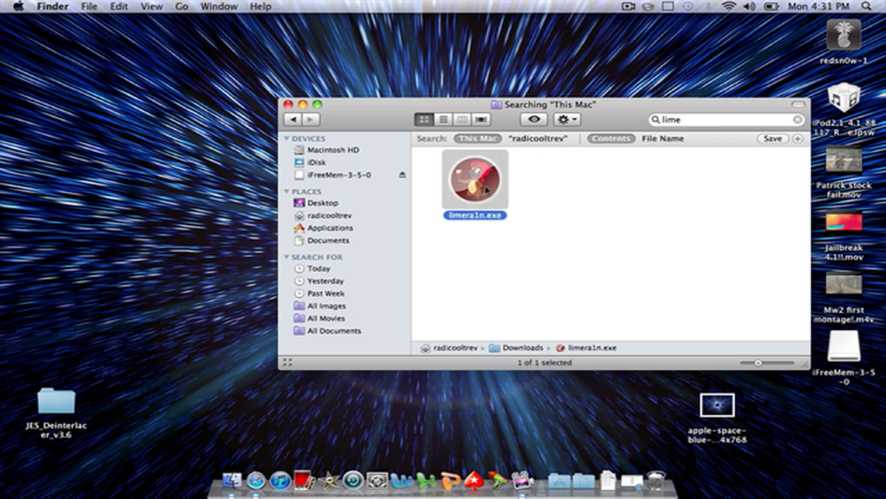
double_click(475, 180)
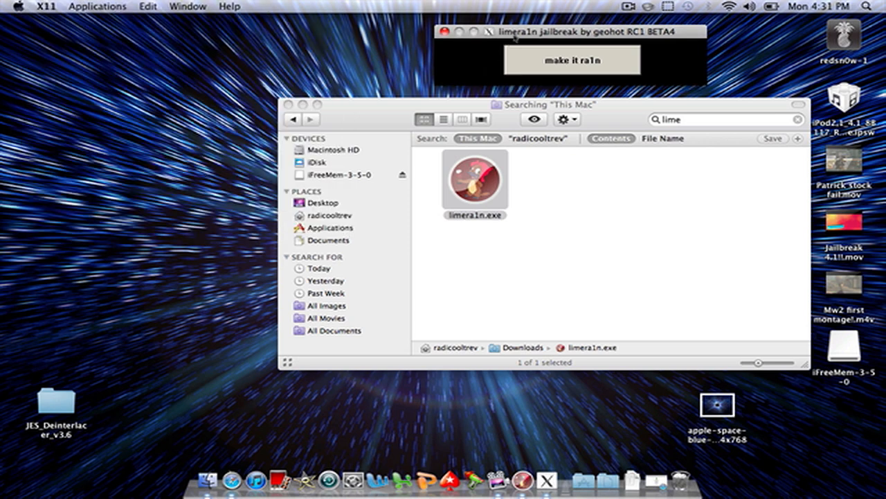
Step: Move the limera1n window lower and run 'make it ra1n' so it waits for a device
drag(571, 31, 362, 176)
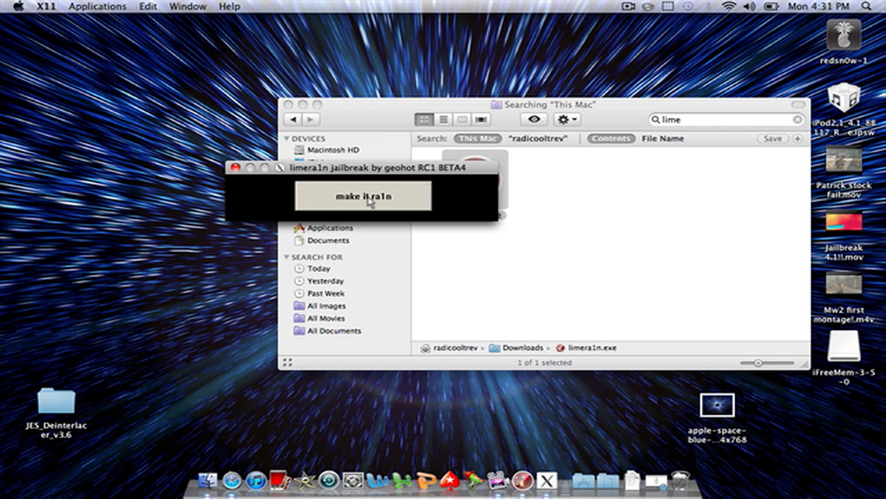
click(362, 196)
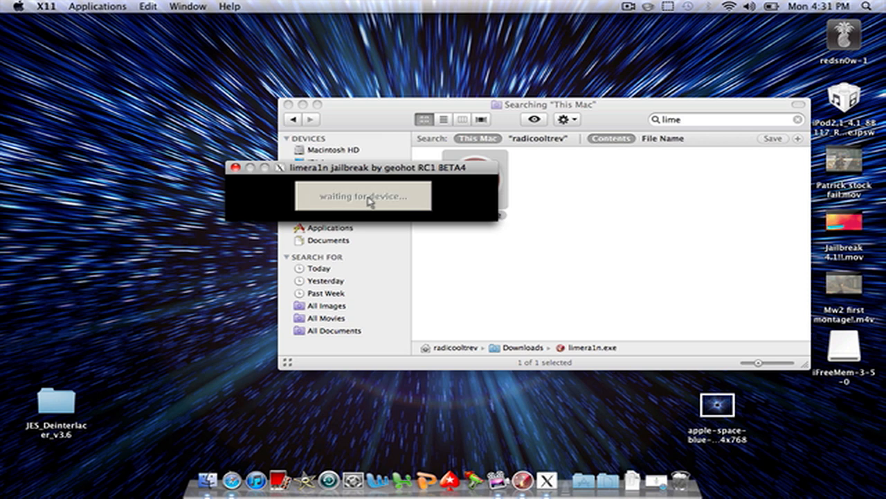
mouse_move(374, 197)
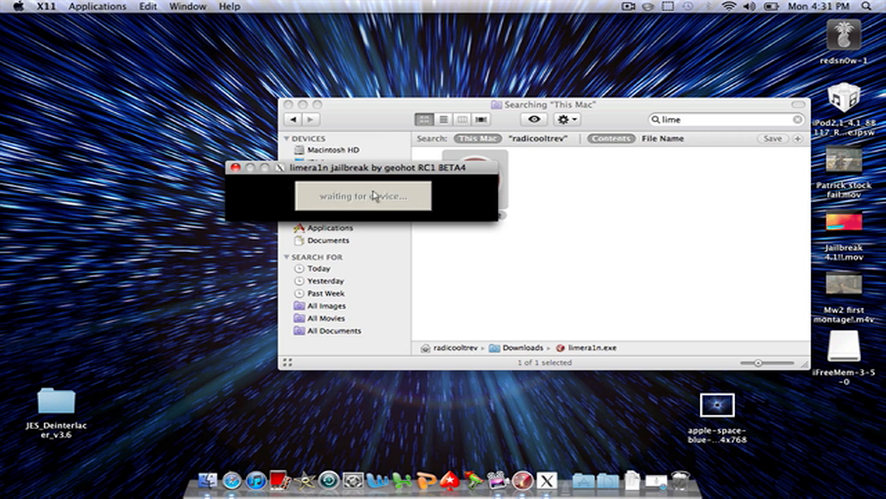
mouse_move(186, 176)
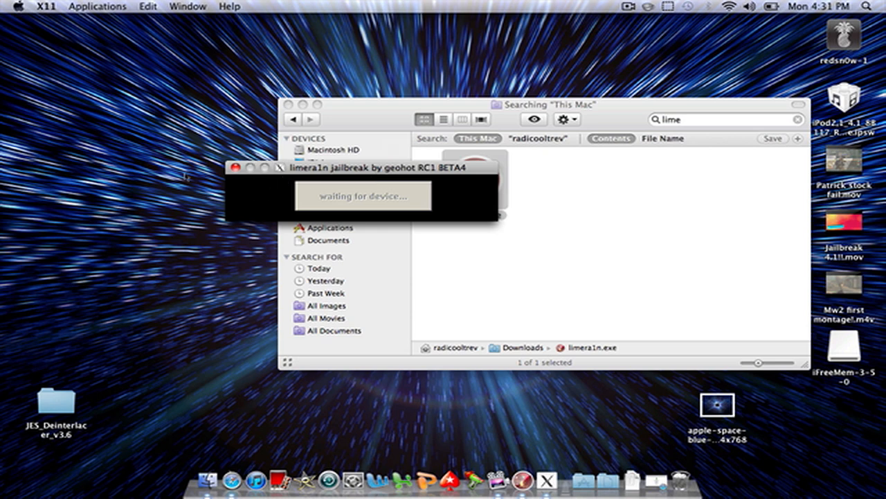
mouse_move(184, 175)
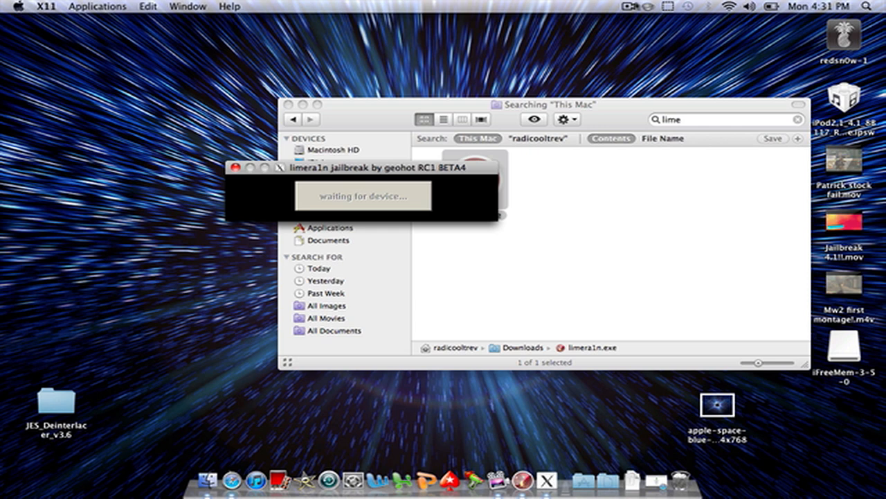
click(629, 6)
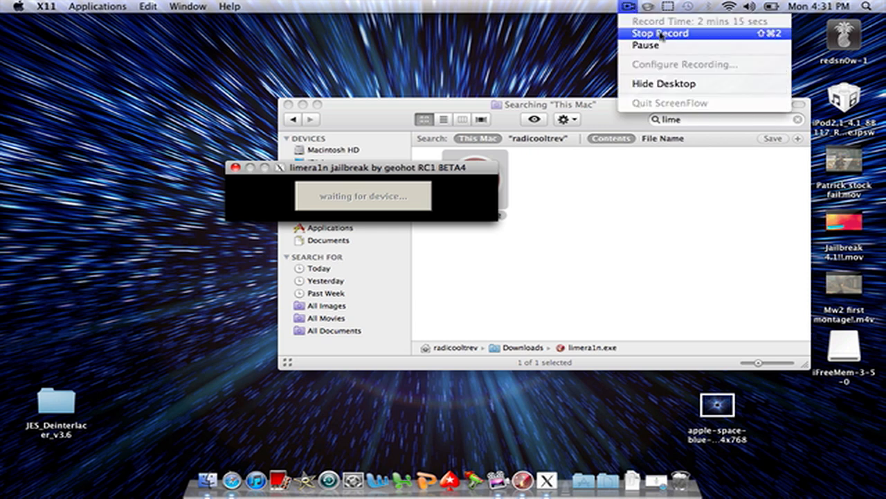